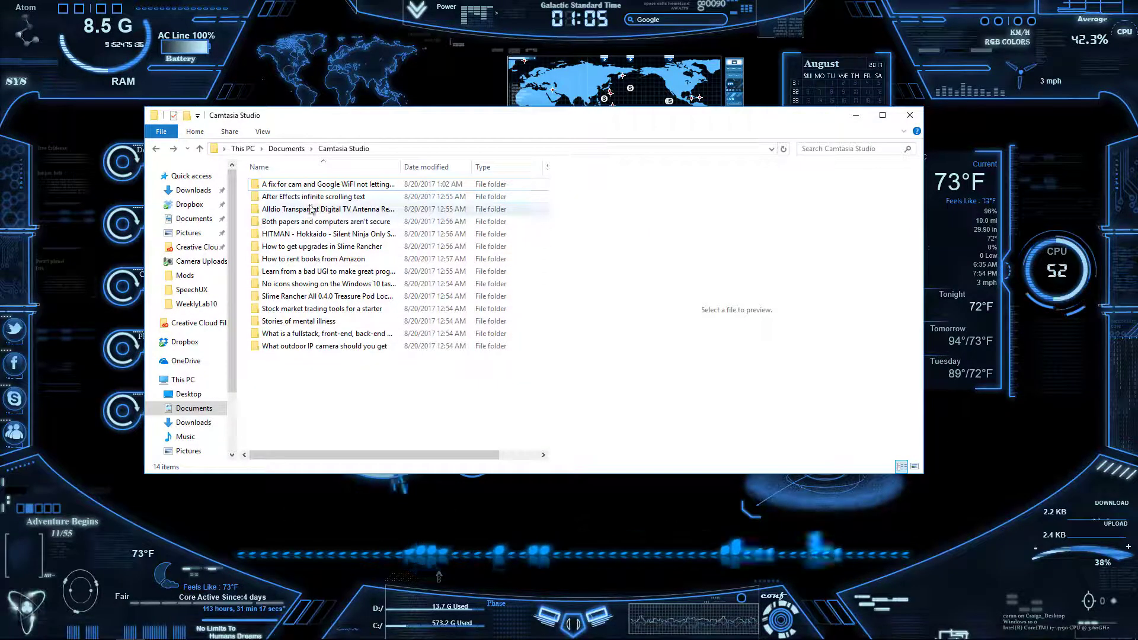
pyautogui.moveTo(333, 196)
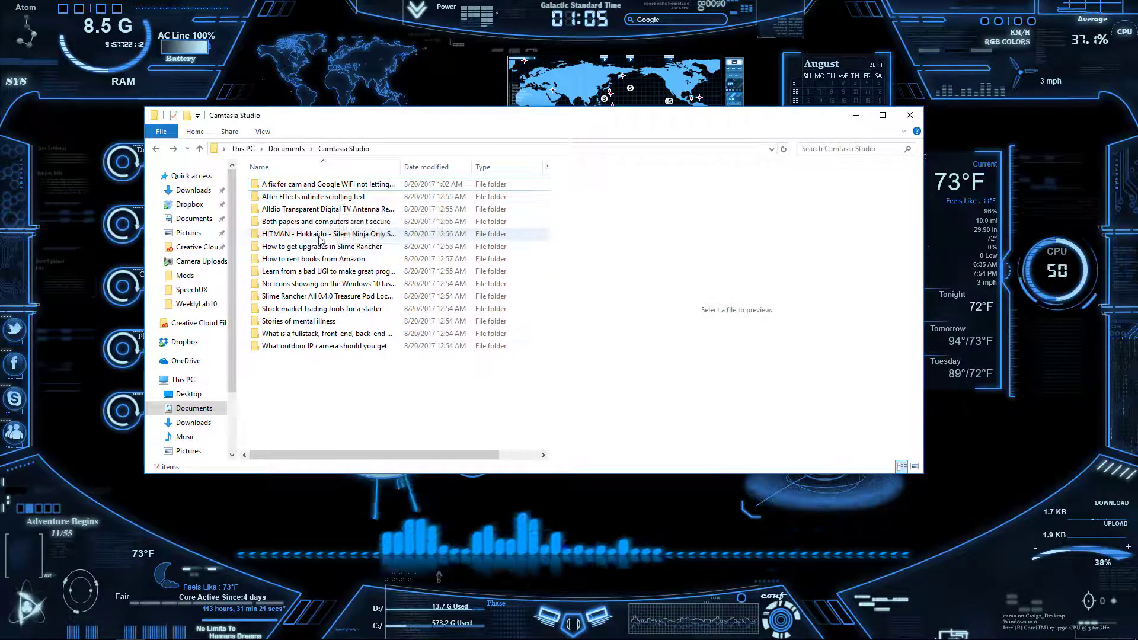
# Attempt to delete the 'How to rent books from Amazon' folder, triggering the Item Not Found error.
pyautogui.rightClick(313, 258)
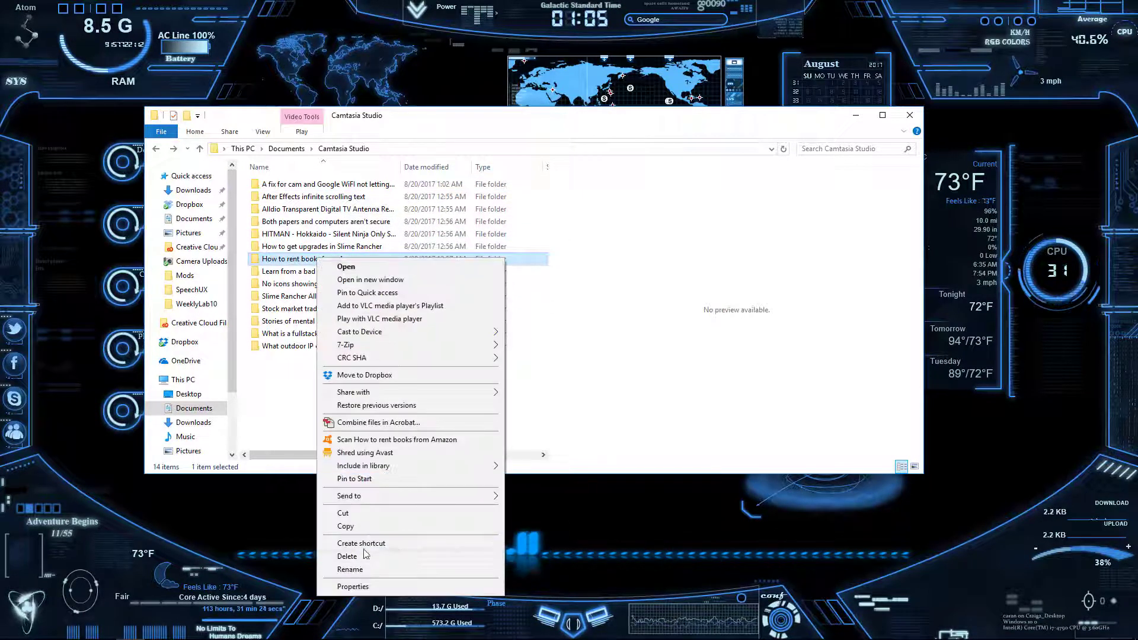
pyautogui.click(346, 266)
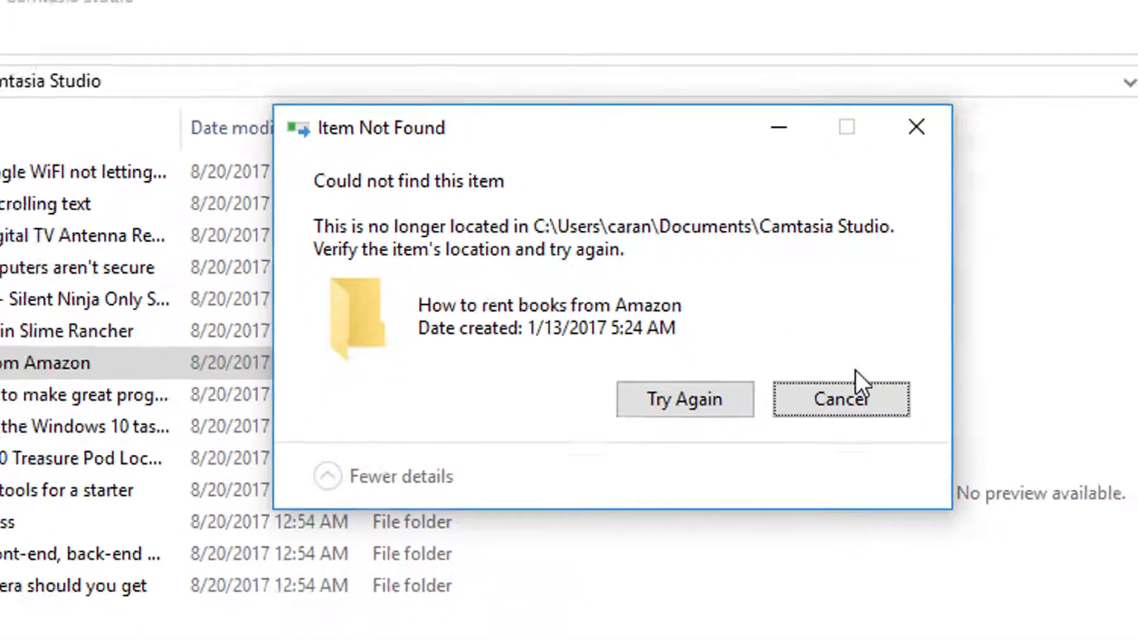
# Cancel the Item Not Found error and return to the desktop.
pyautogui.click(840, 398)
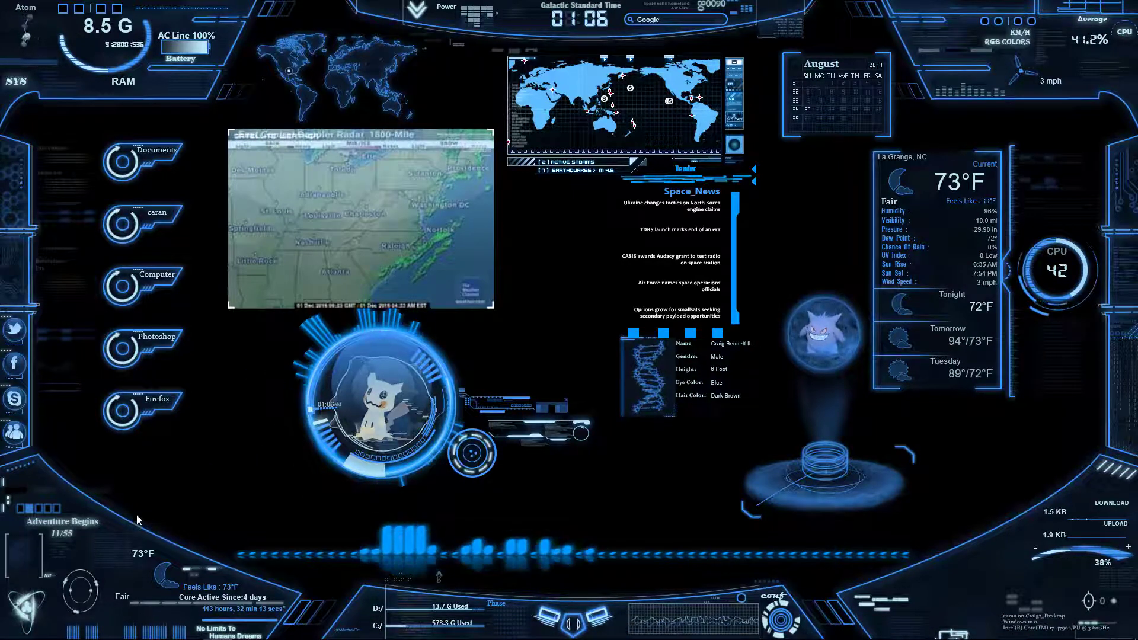
# Launch Command Prompt, view its Properties Colors settings, and return to the prompt.
pyautogui.click(12, 627)
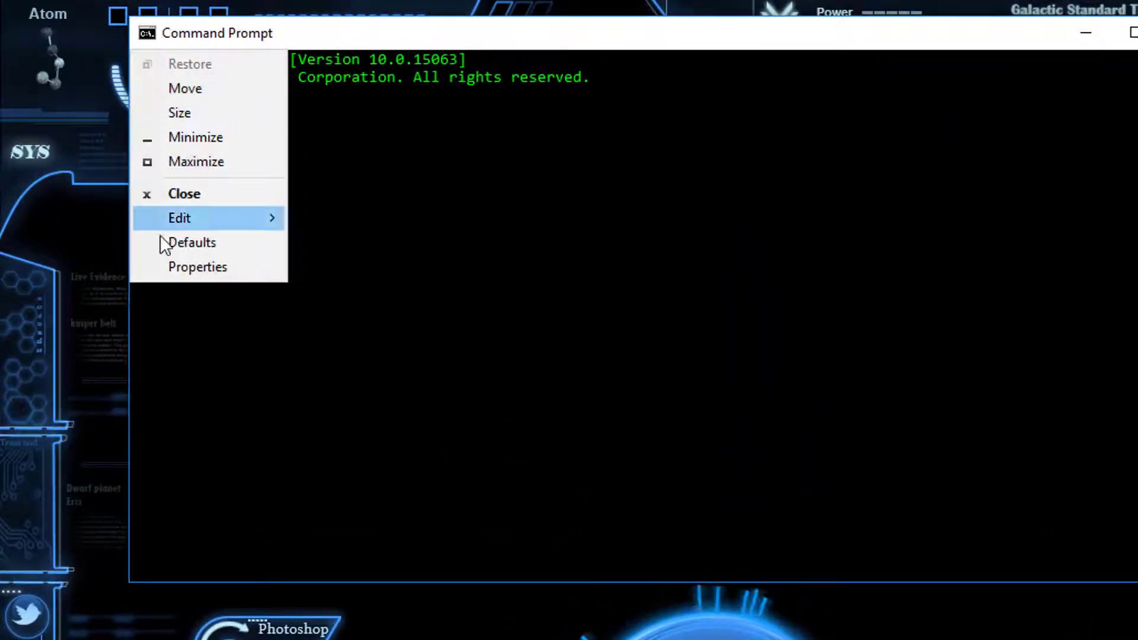
pyautogui.click(198, 266)
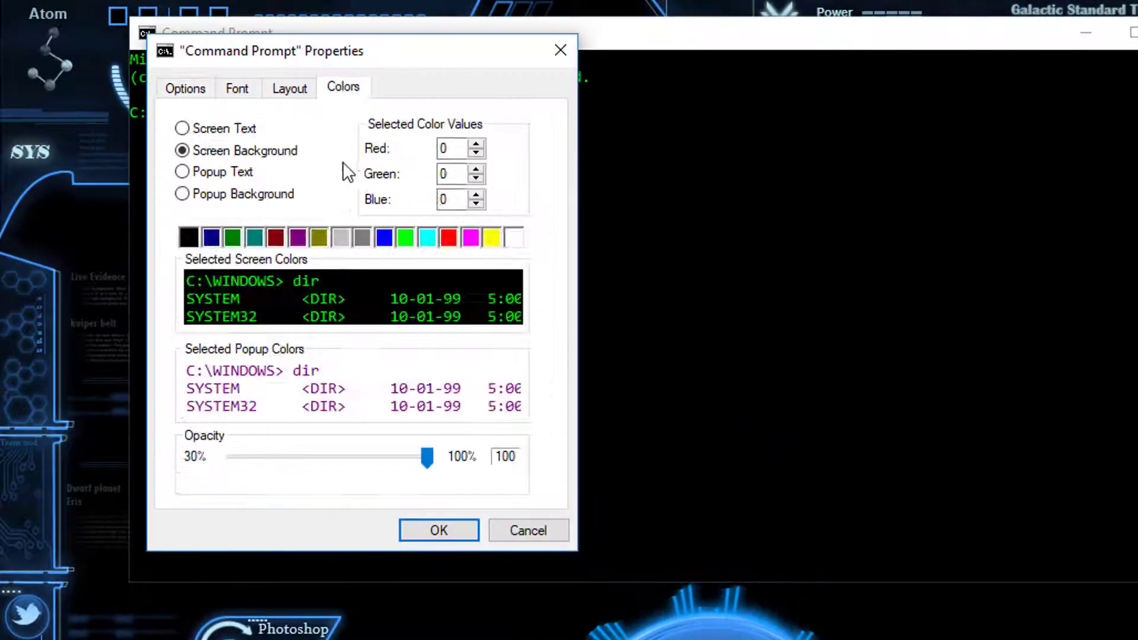
pyautogui.click(439, 529)
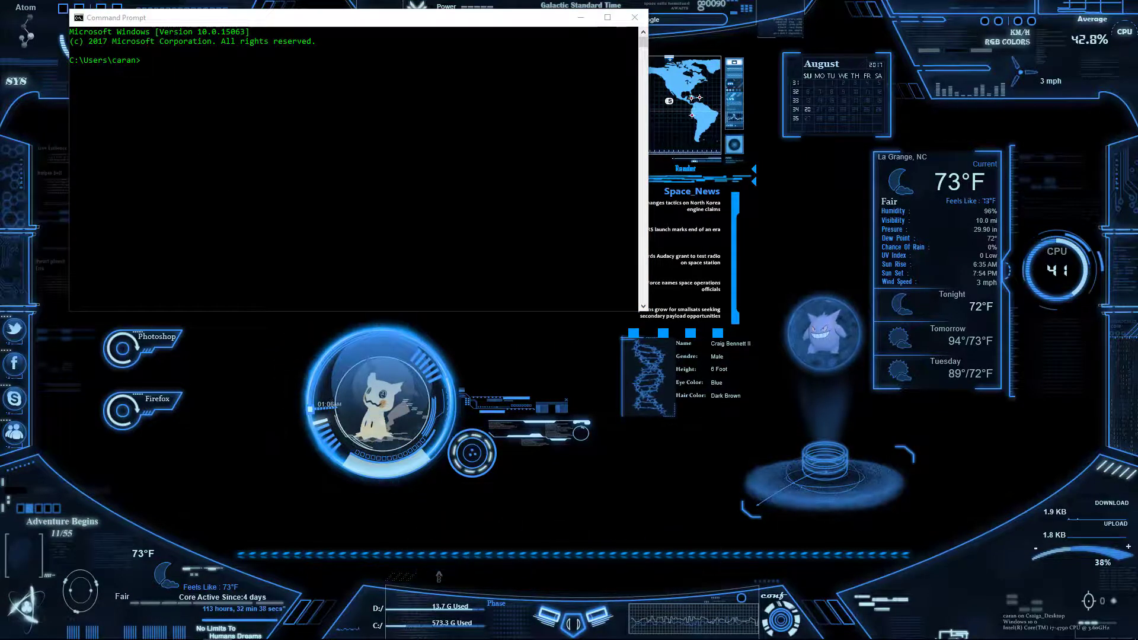
# Change into the Camtasia Studio documents folder and list its contents with short names (dir /x).
pyautogui.write('cd /d C:\\Users\\caran\\Documents\\Camtasia Studio')
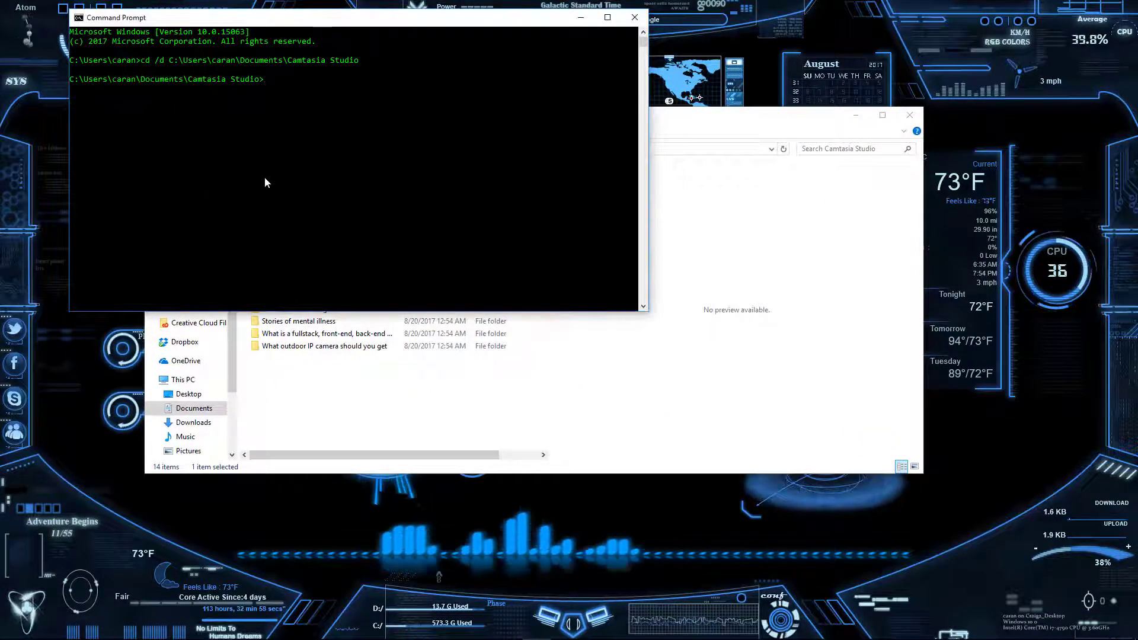
pyautogui.write('dir /x')
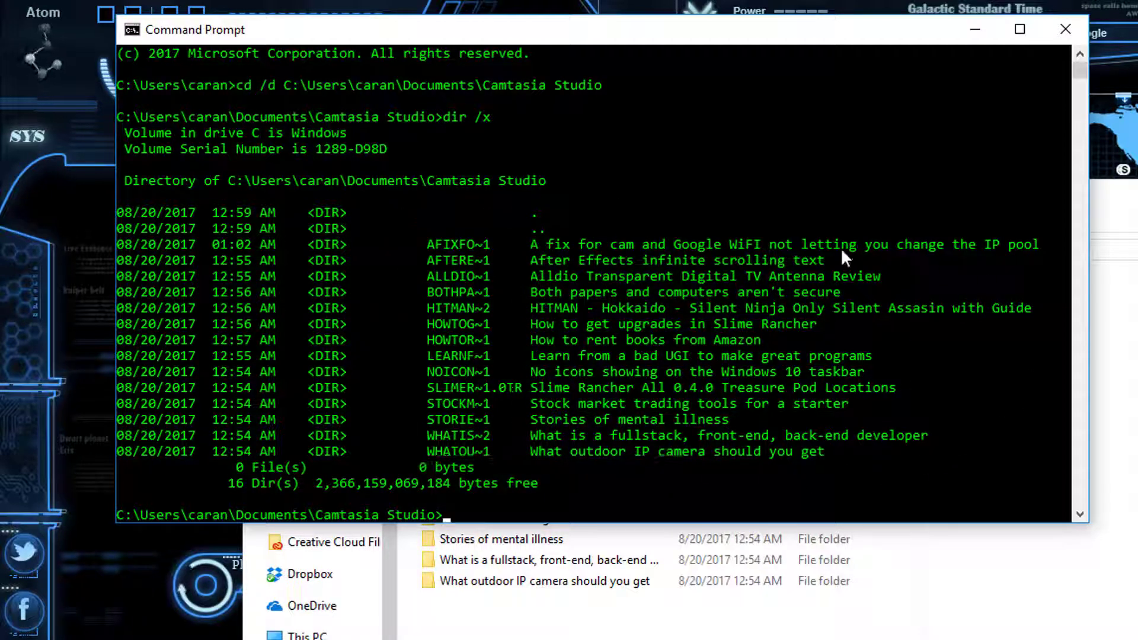
pyautogui.moveTo(555, 428)
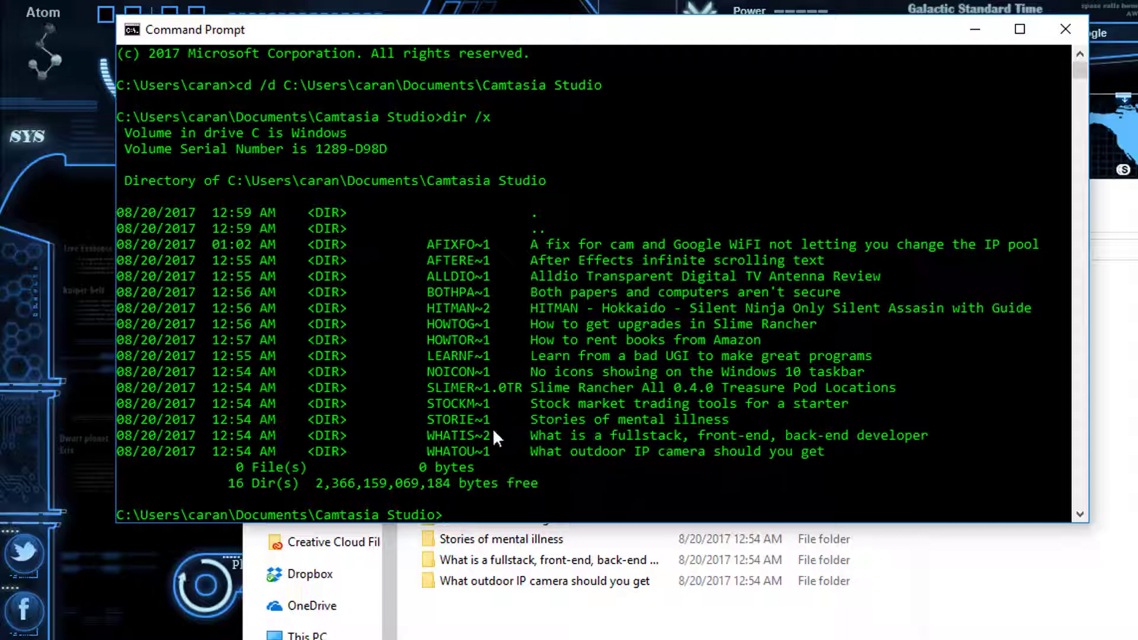
pyautogui.moveTo(907, 398)
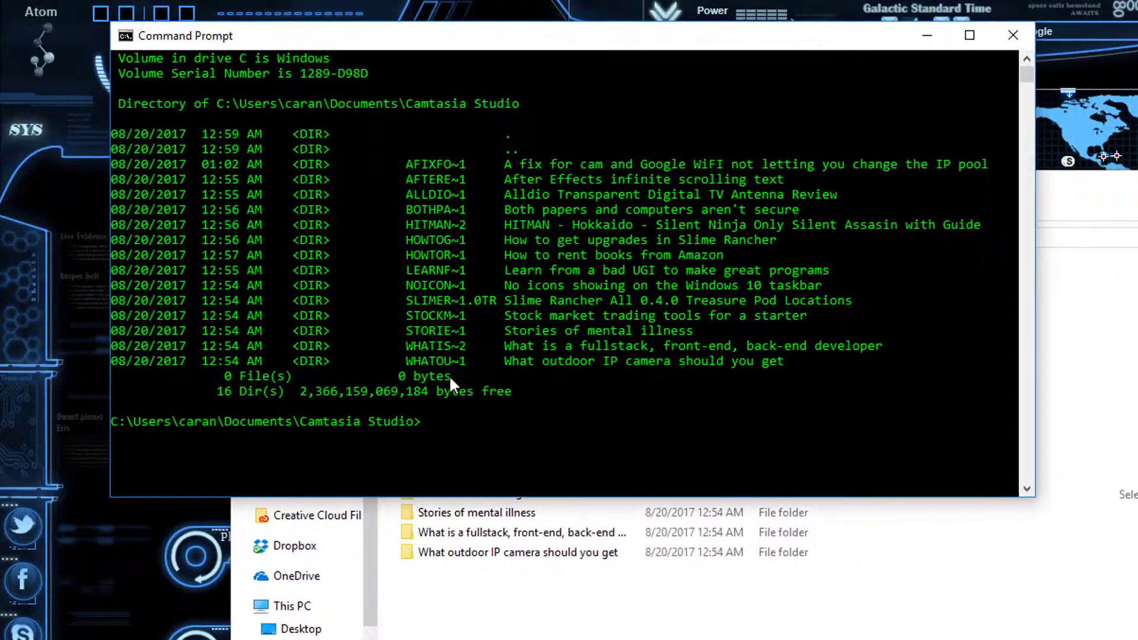
# Force-remove the After Effects folder with rmdir /q /s AFTERE~1.
pyautogui.write('rmdir /q /s')
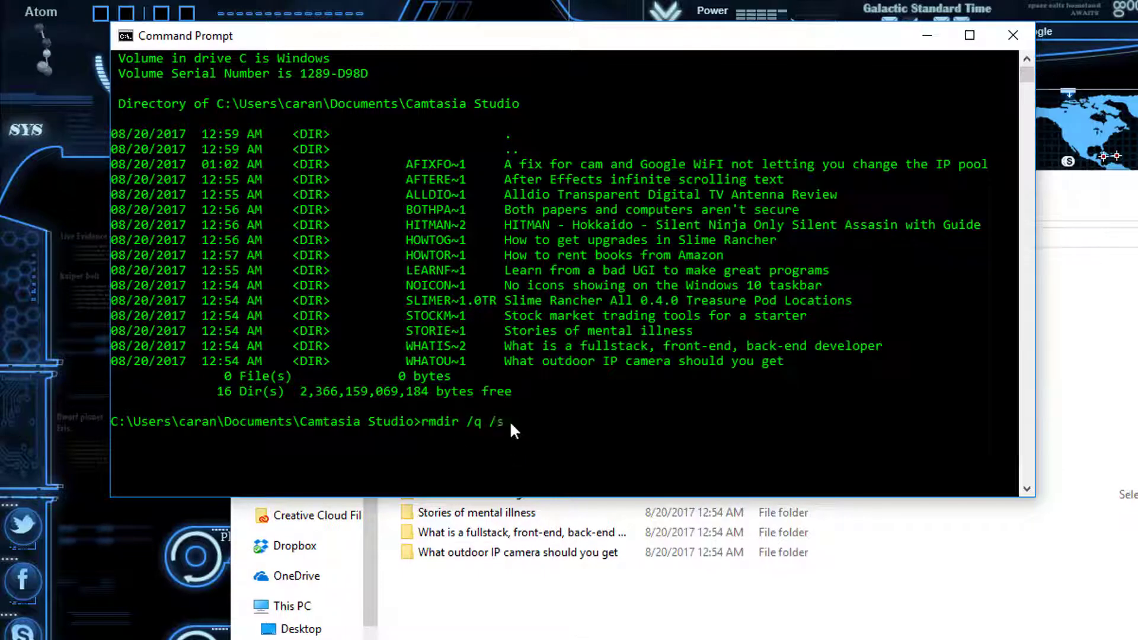
pyautogui.write('v')
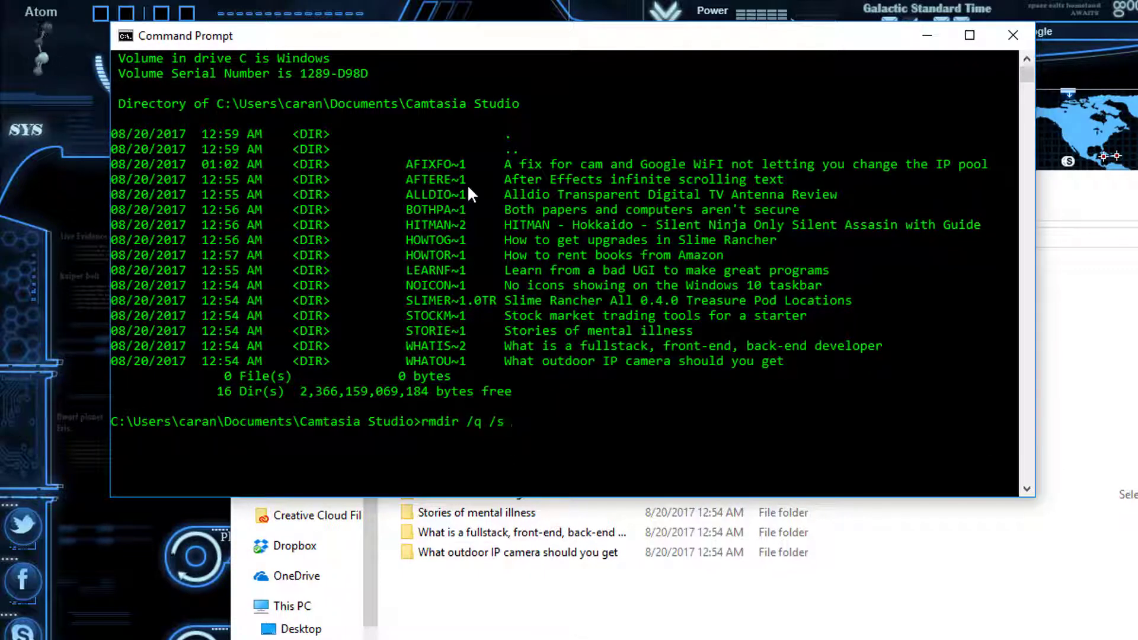
pyautogui.moveTo(406, 184)
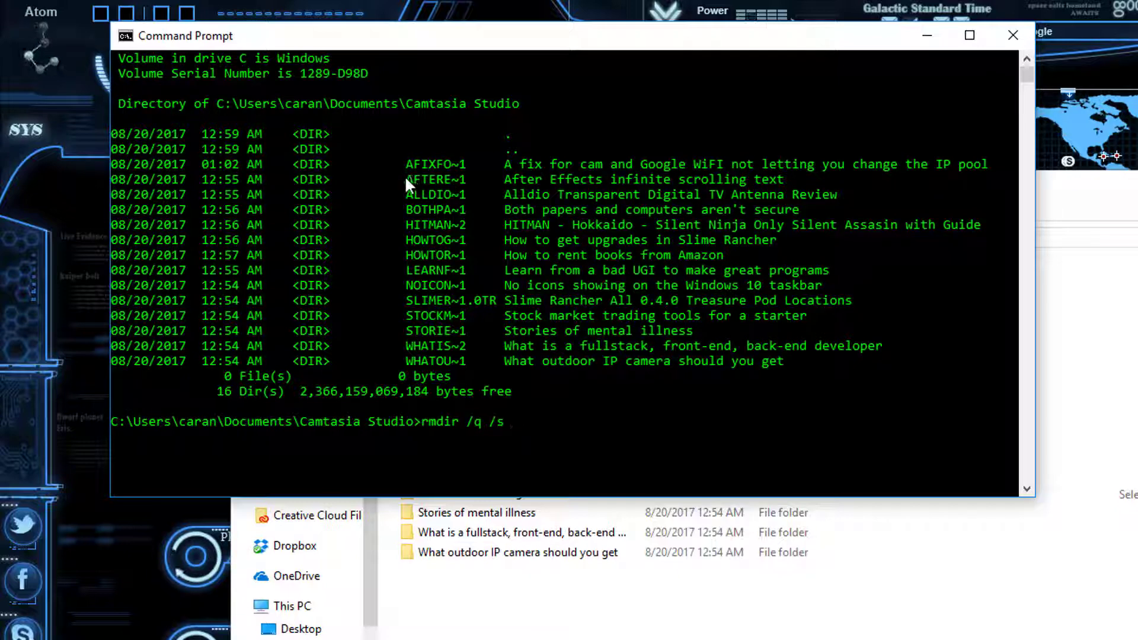
pyautogui.click(417, 179)
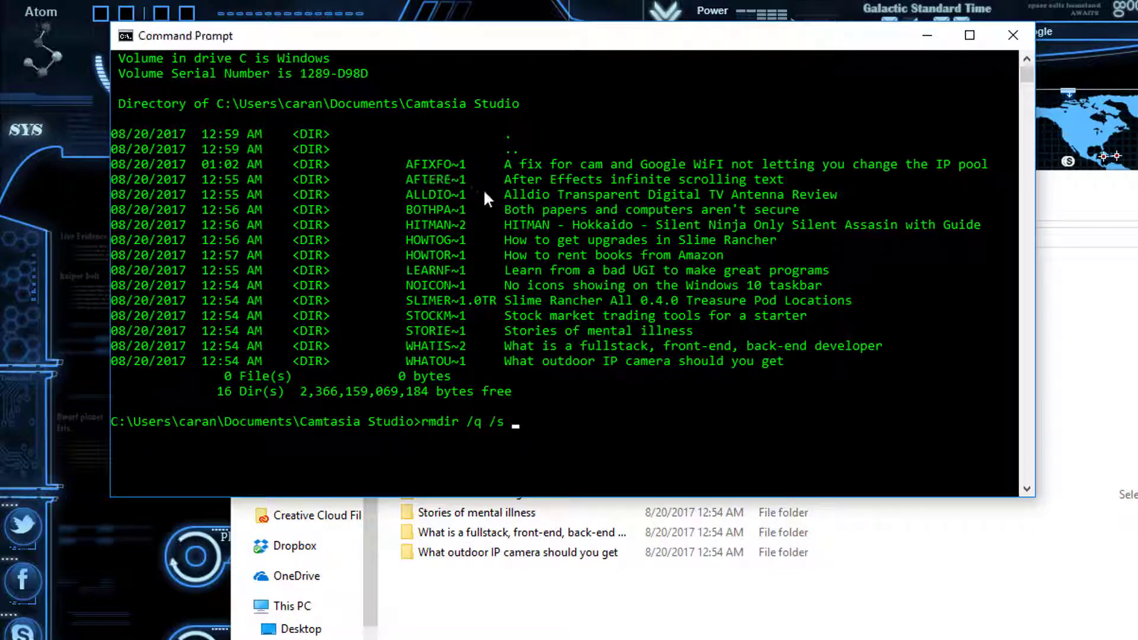
pyautogui.moveTo(407, 182)
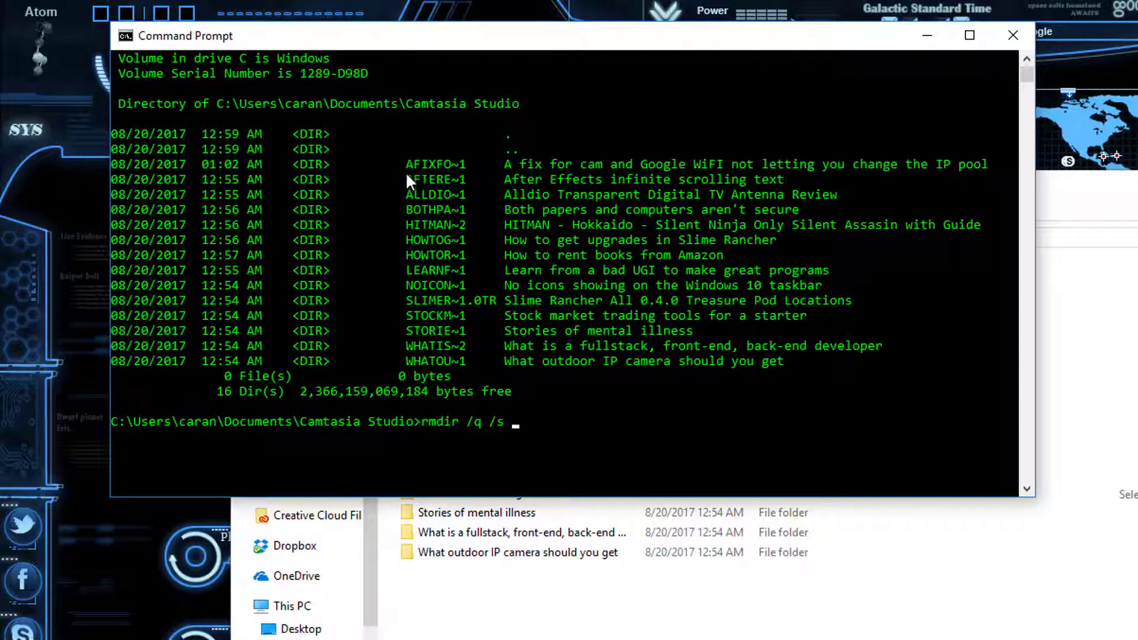
pyautogui.moveTo(503, 272)
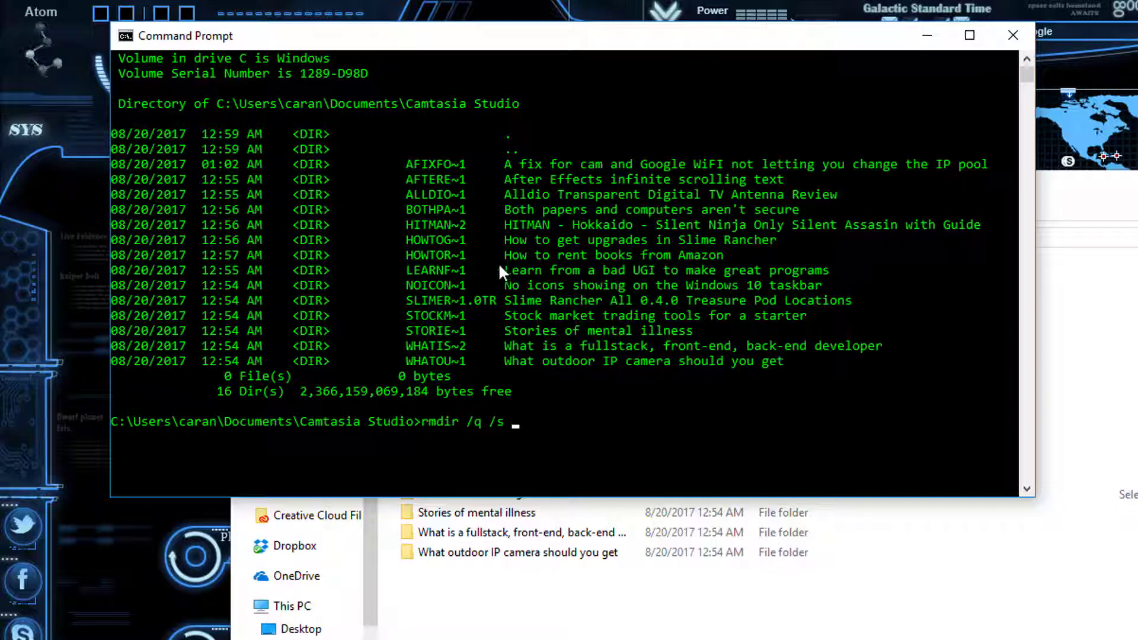
pyautogui.moveTo(573, 337)
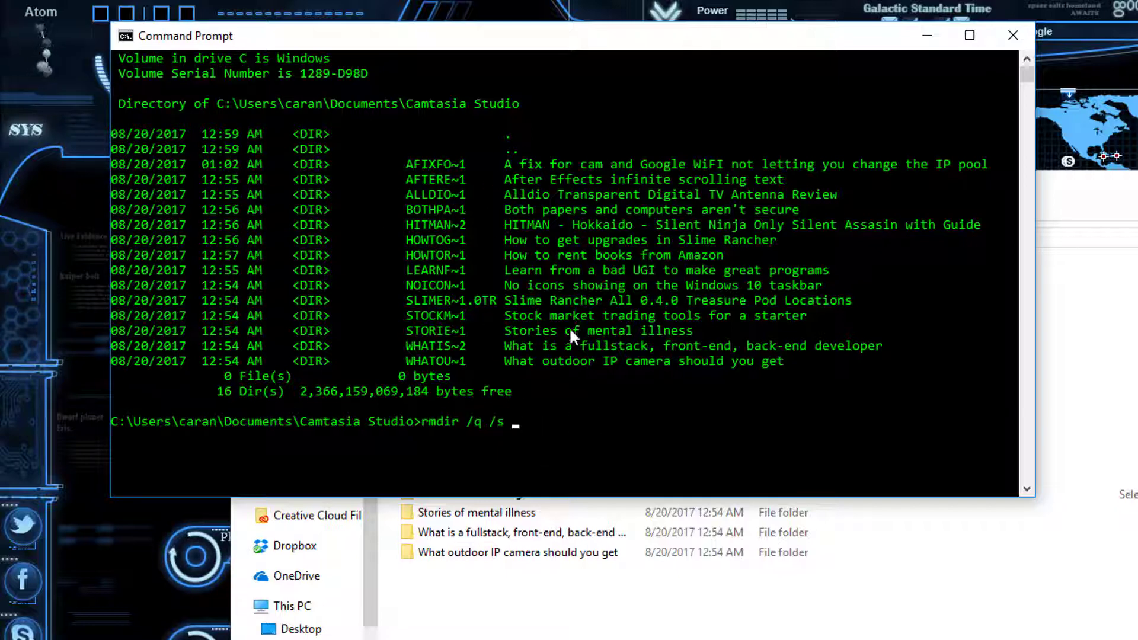
pyautogui.write('AFTERE~1')
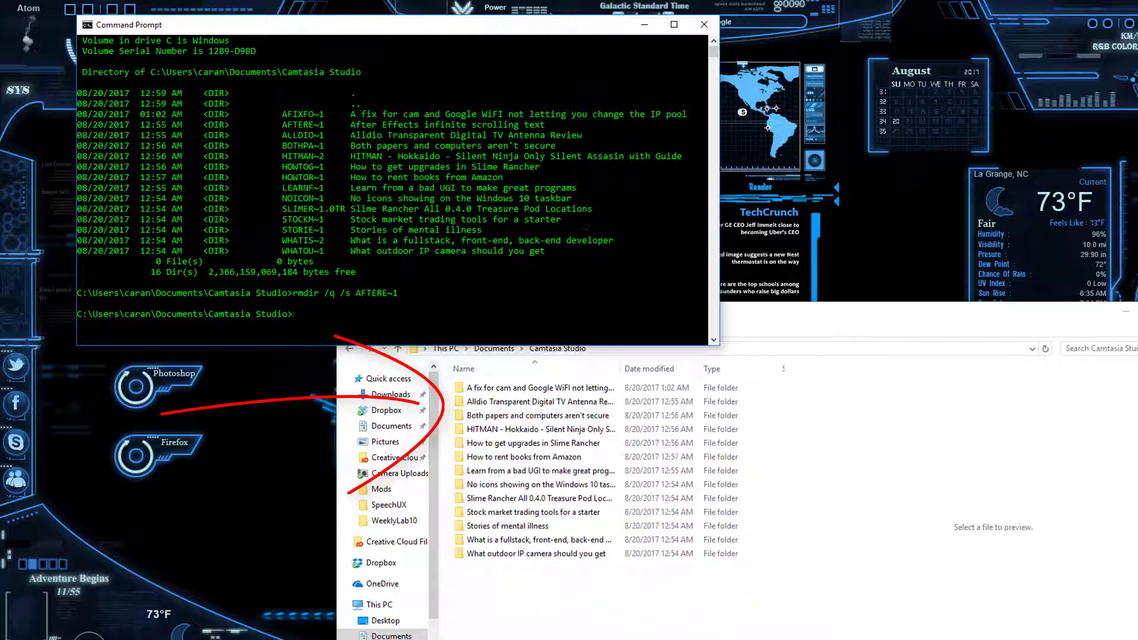
# Run rmdir /q /s AFTERE~1 a second time on the folder.
pyautogui.rightClick(493, 401)
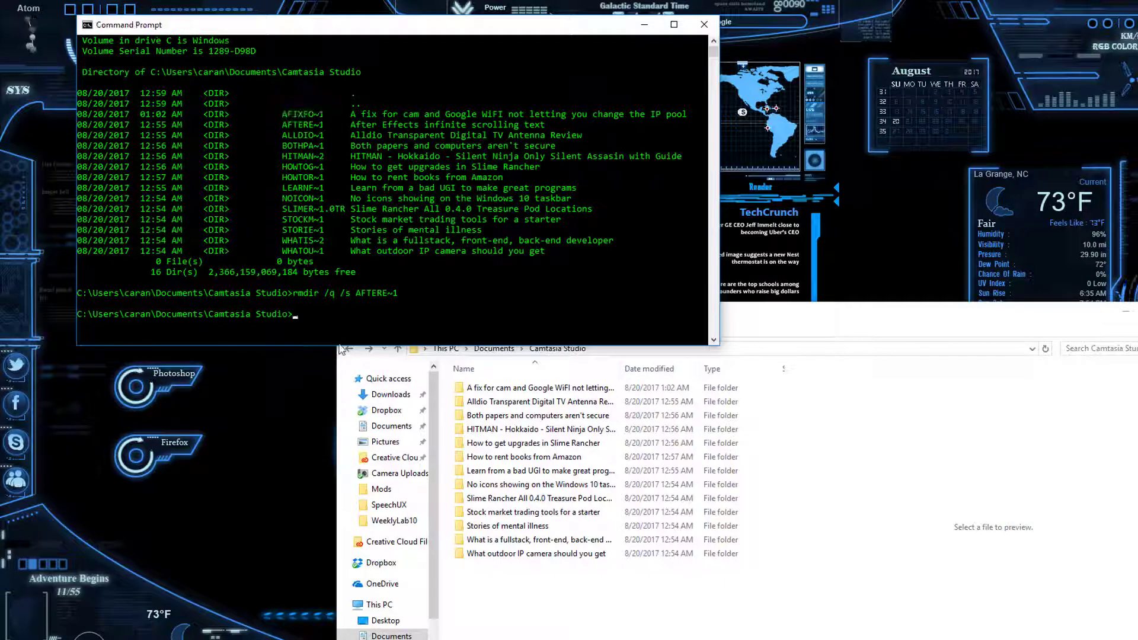
pyautogui.write('rmdir /q /s AFTERE~1')
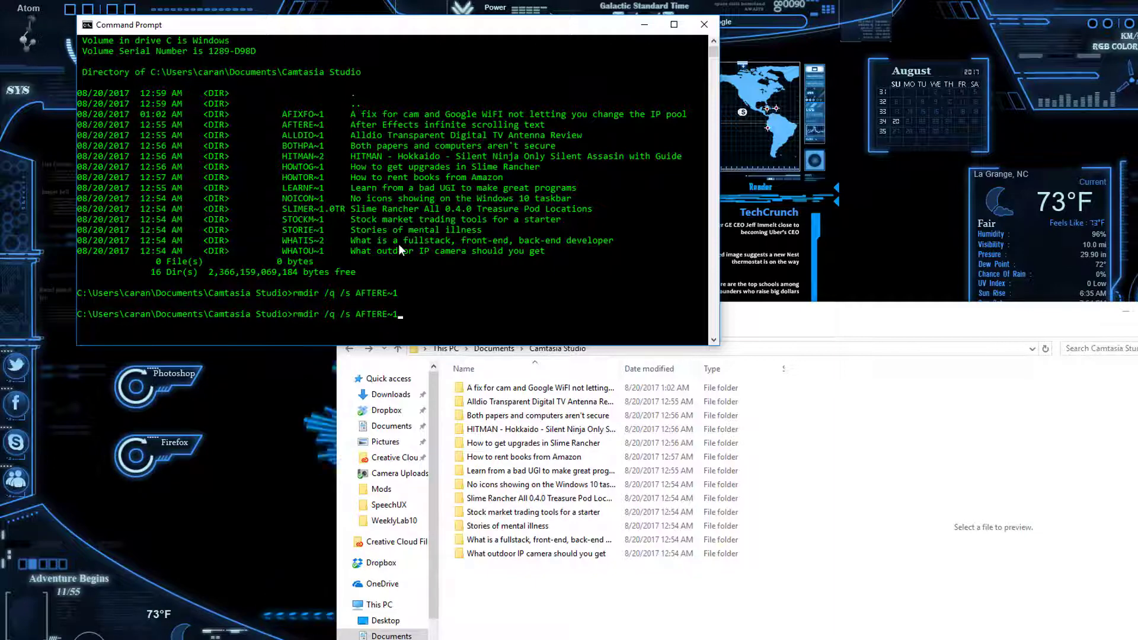
pyautogui.press('backspace')
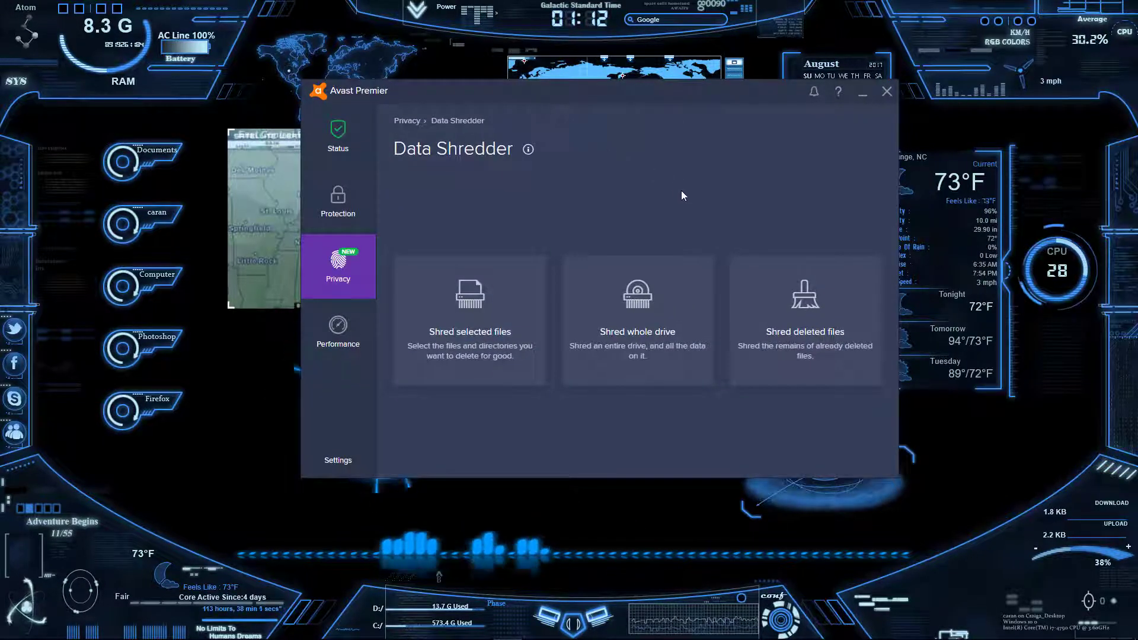
pyautogui.moveTo(626, 129)
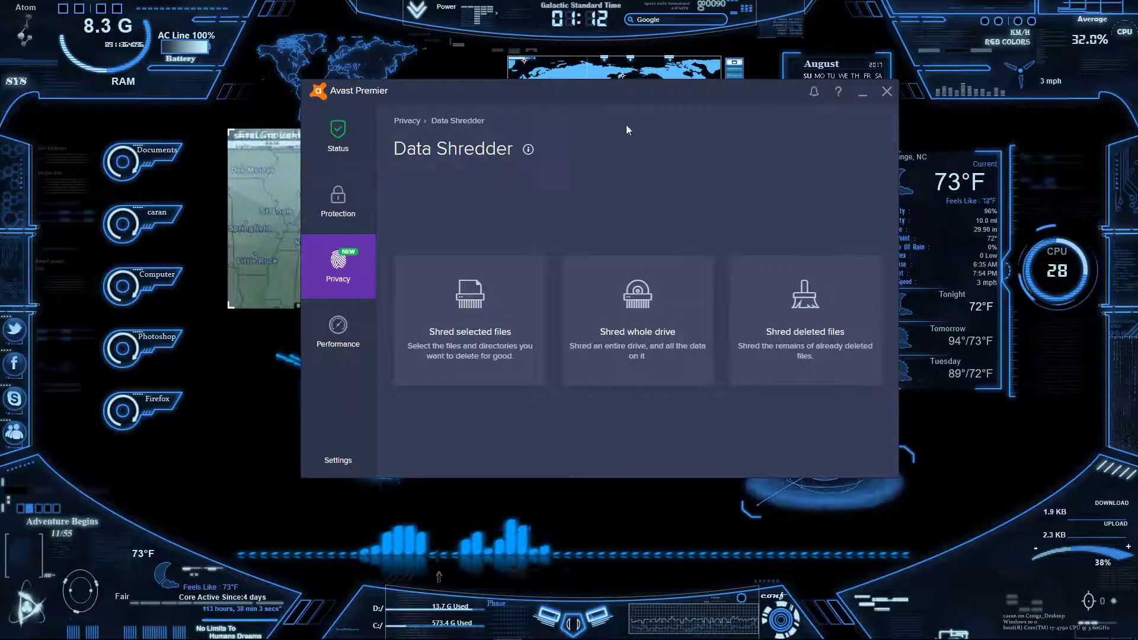
pyautogui.moveTo(804, 299)
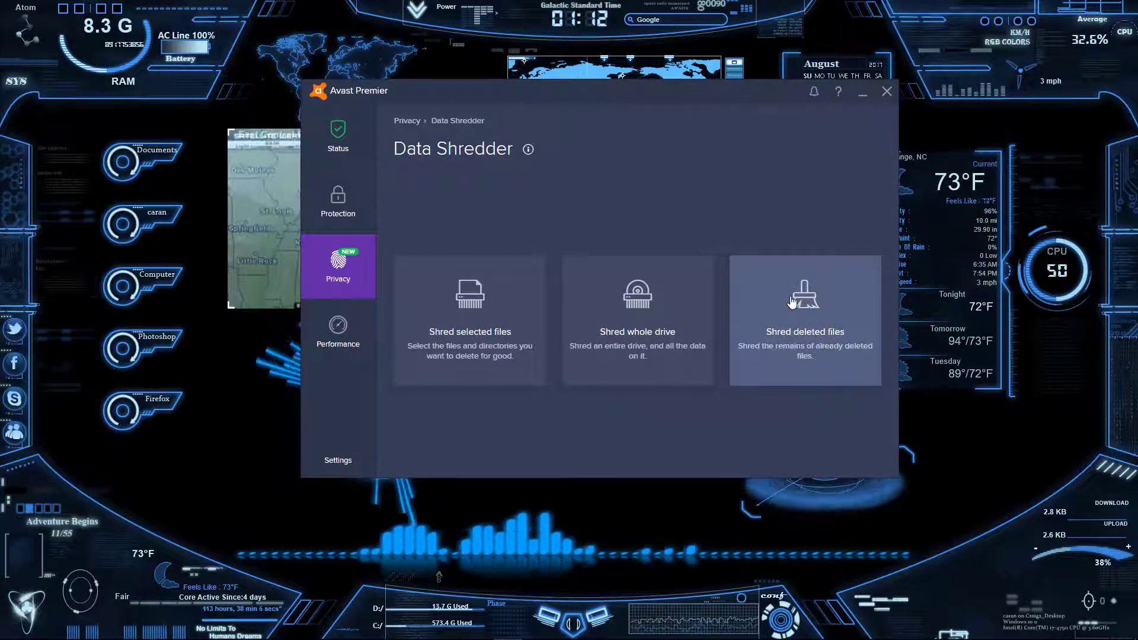